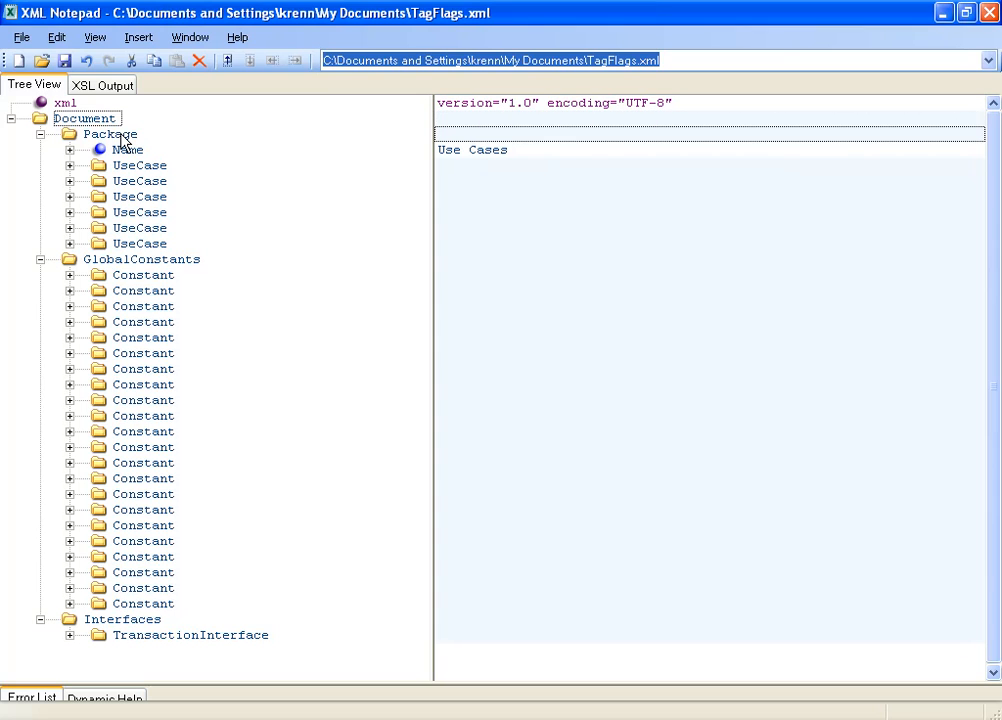
Select the Package, first UseCase, GlobalConstants and Interfaces elements in turn to review the tree.
left_click(110, 134)
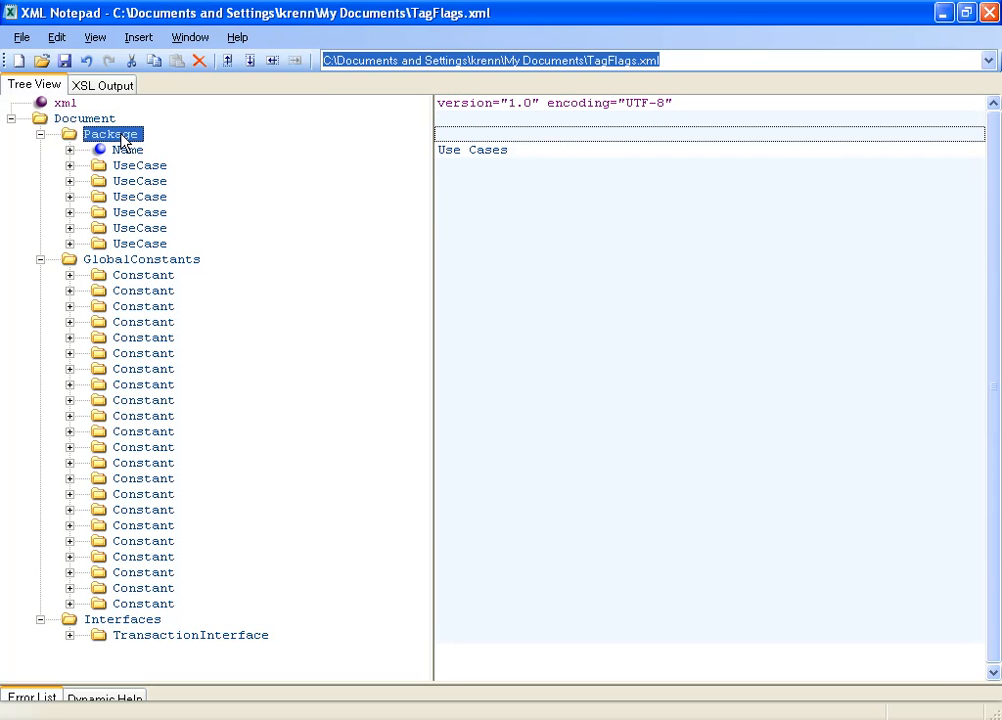
left_click(140, 164)
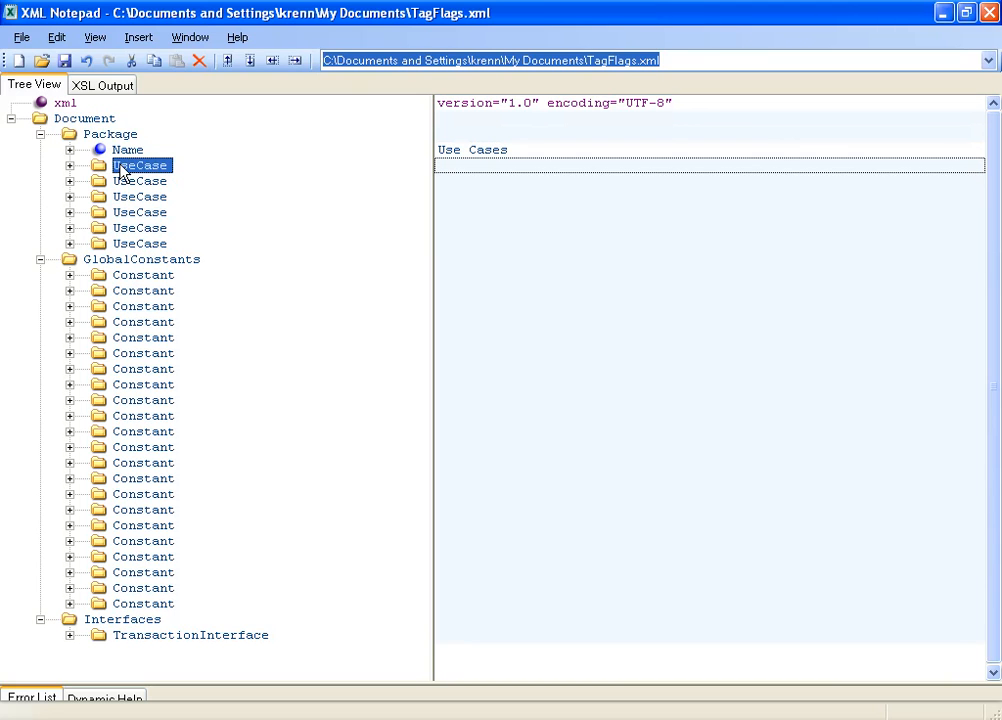
mouse_move(108, 262)
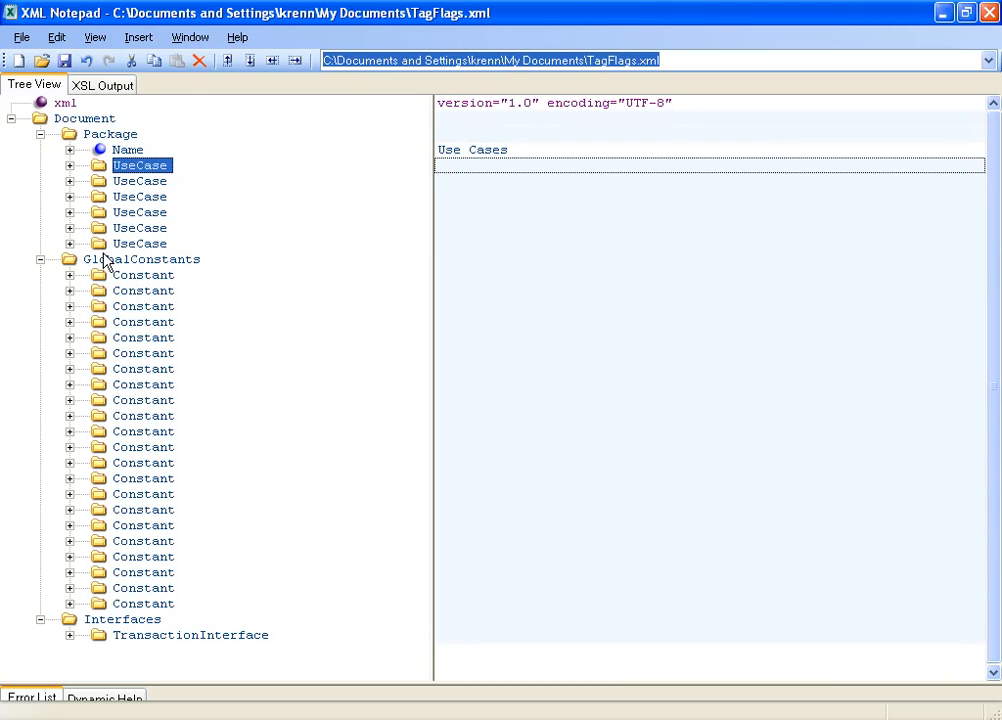
left_click(144, 260)
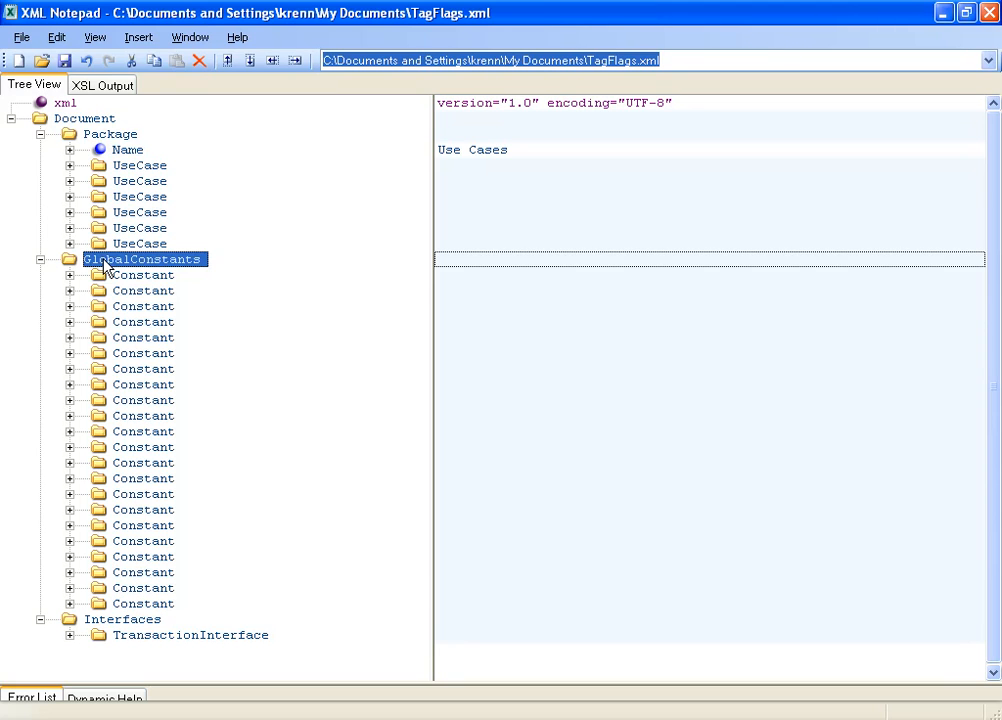
mouse_move(120, 348)
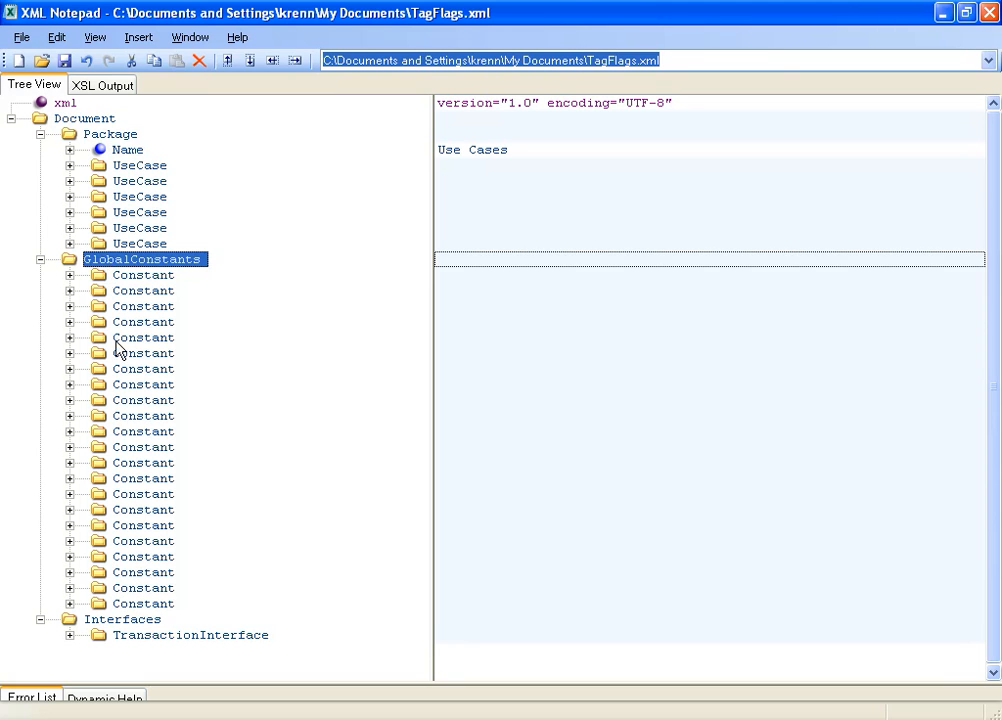
left_click(122, 620)
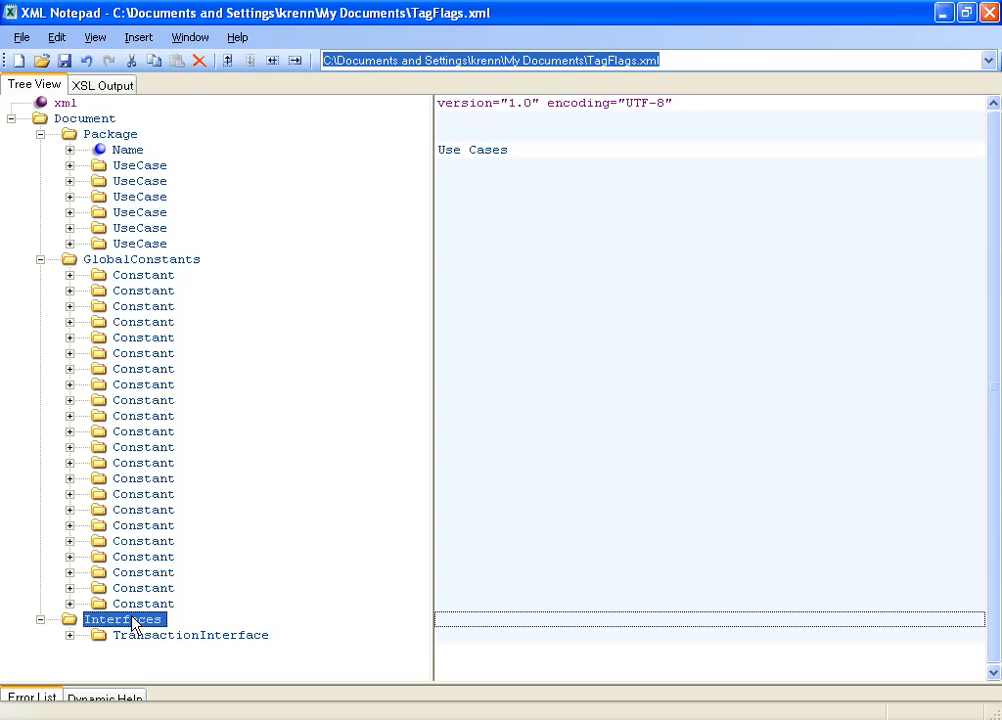
mouse_move(70, 174)
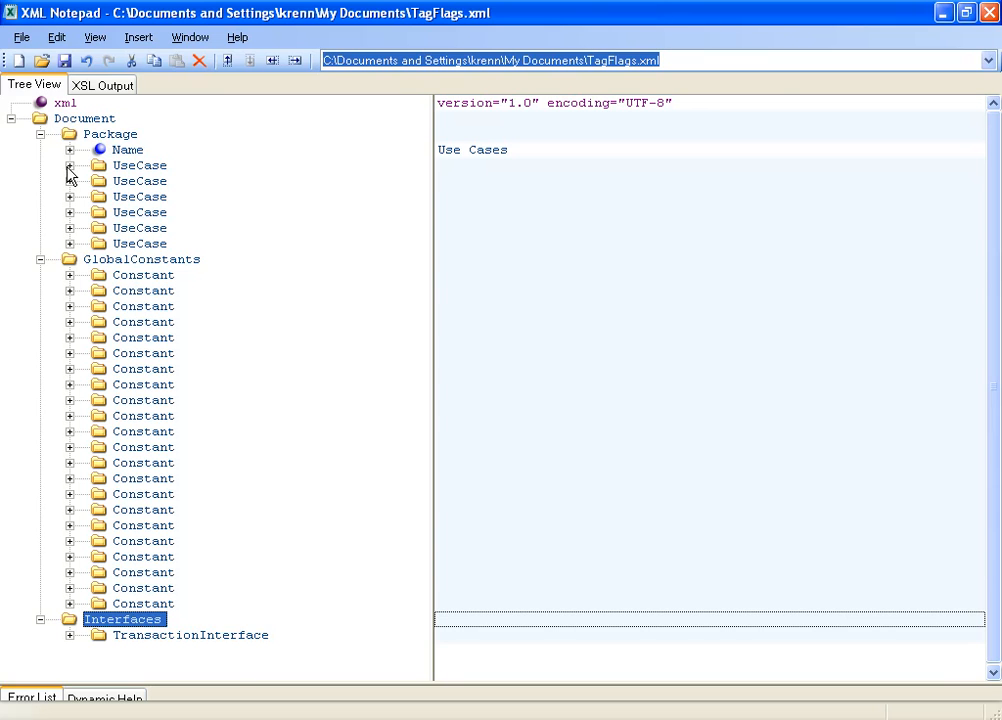
Expand the first UseCase and view its Description, MainScenario and Extensions elements.
left_click(68, 164)
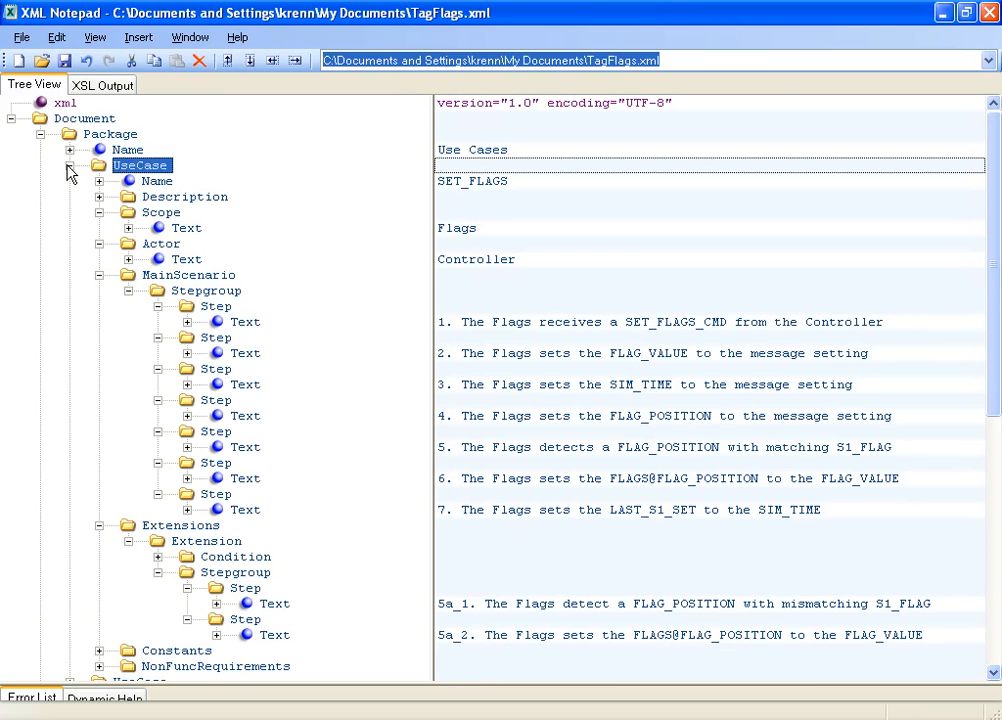
left_click(184, 196)
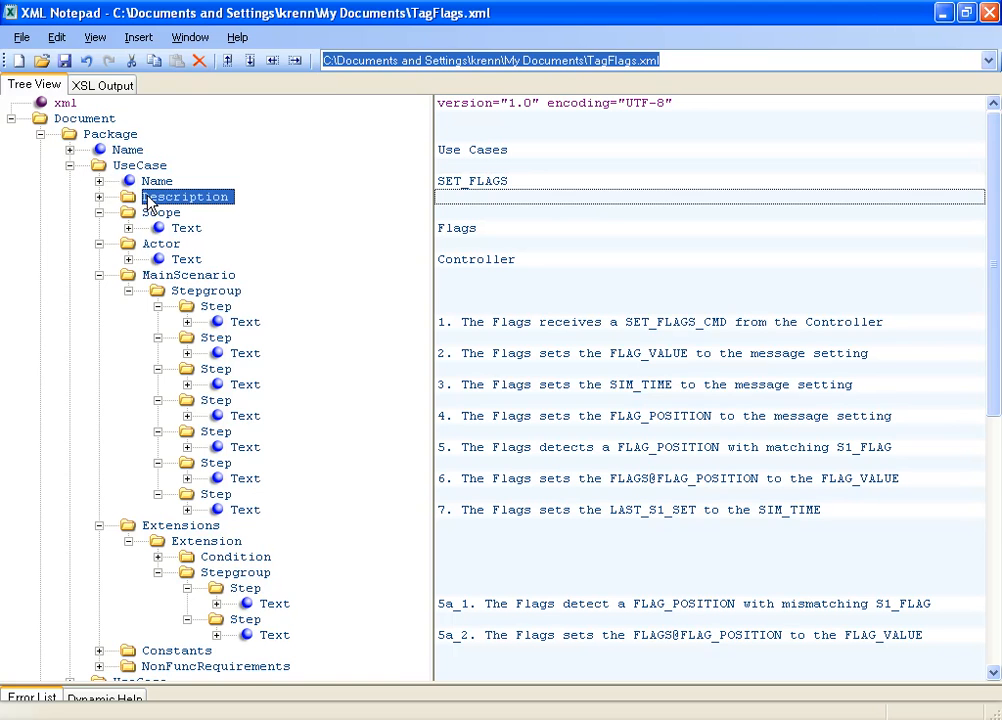
mouse_move(150, 184)
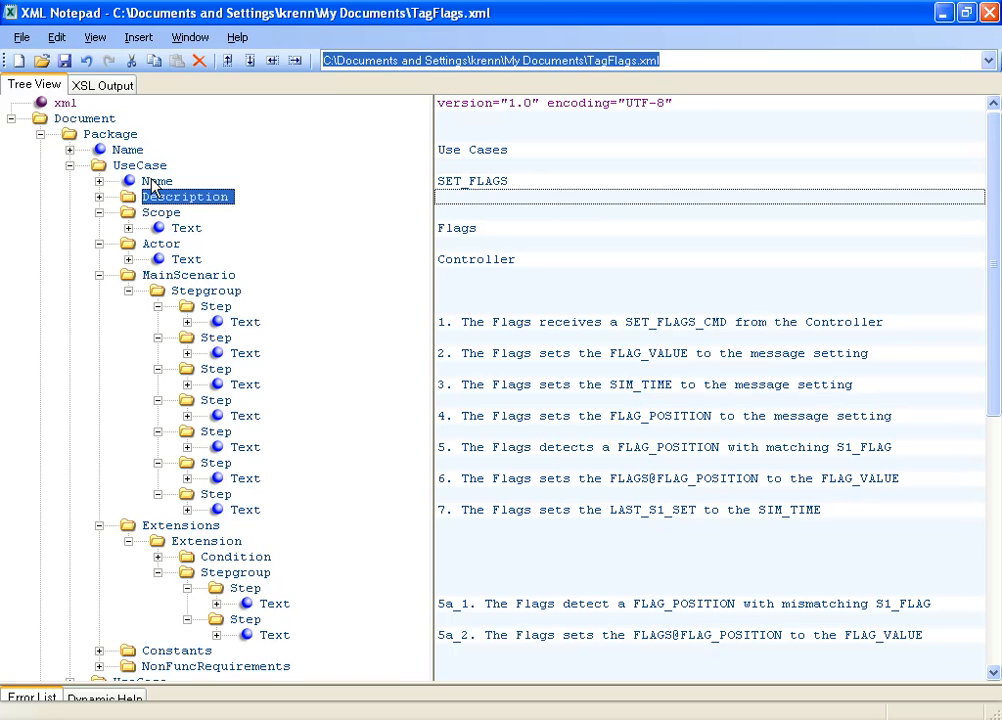
left_click(188, 274)
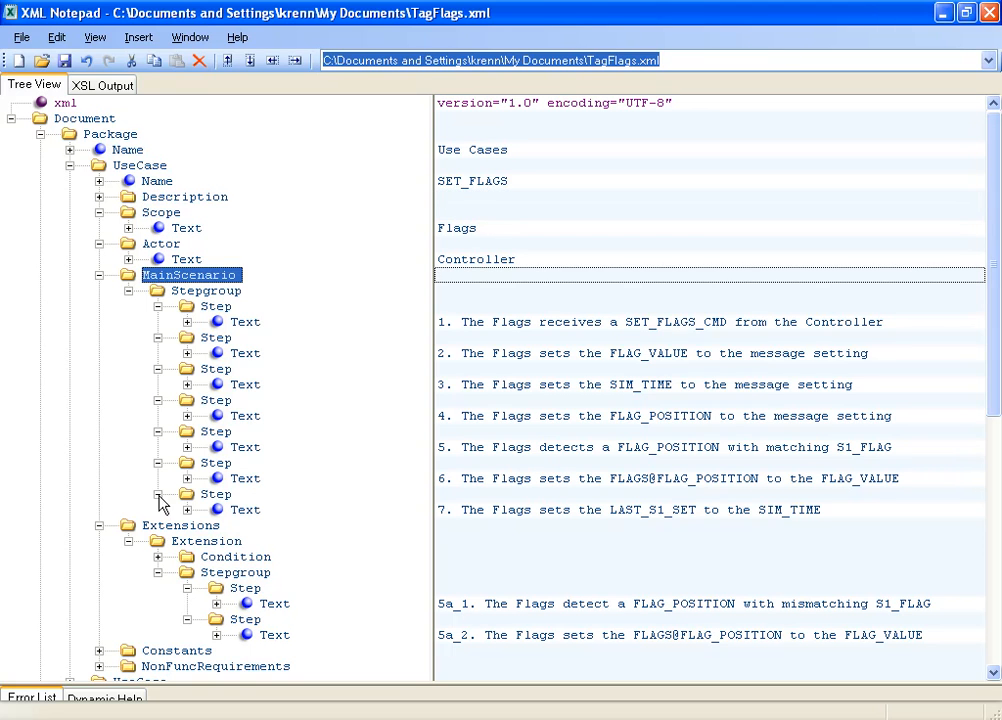
left_click(180, 524)
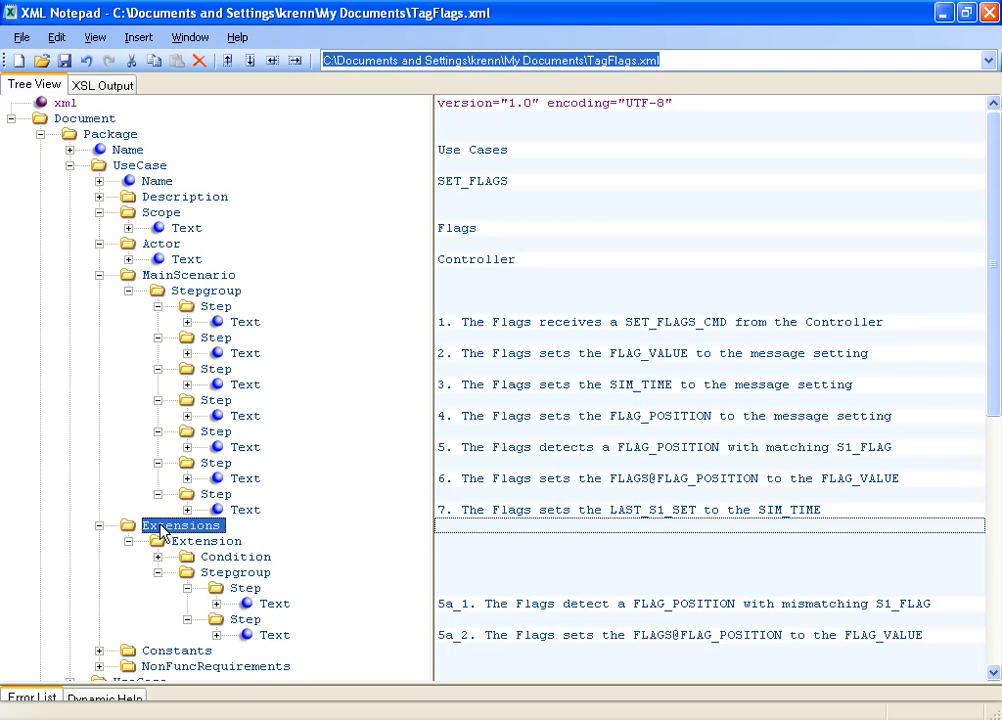
mouse_move(84, 204)
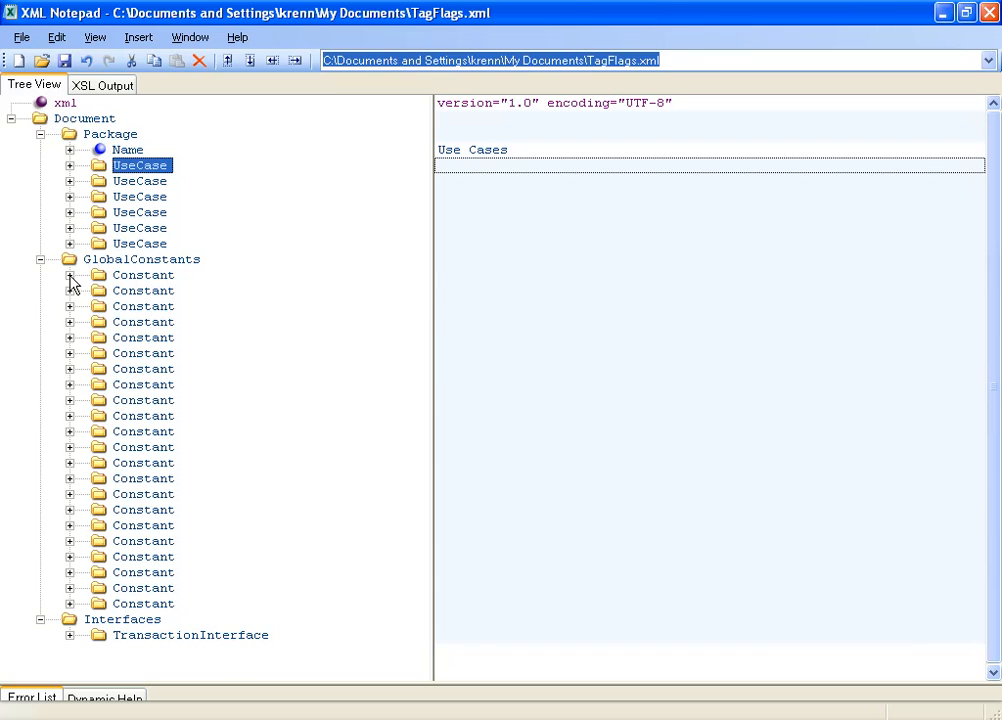
Inspect the first Constant's Name SET_FLAGS_CMD, then collapse GlobalConstants and expand TransactionInterface.
left_click(68, 276)
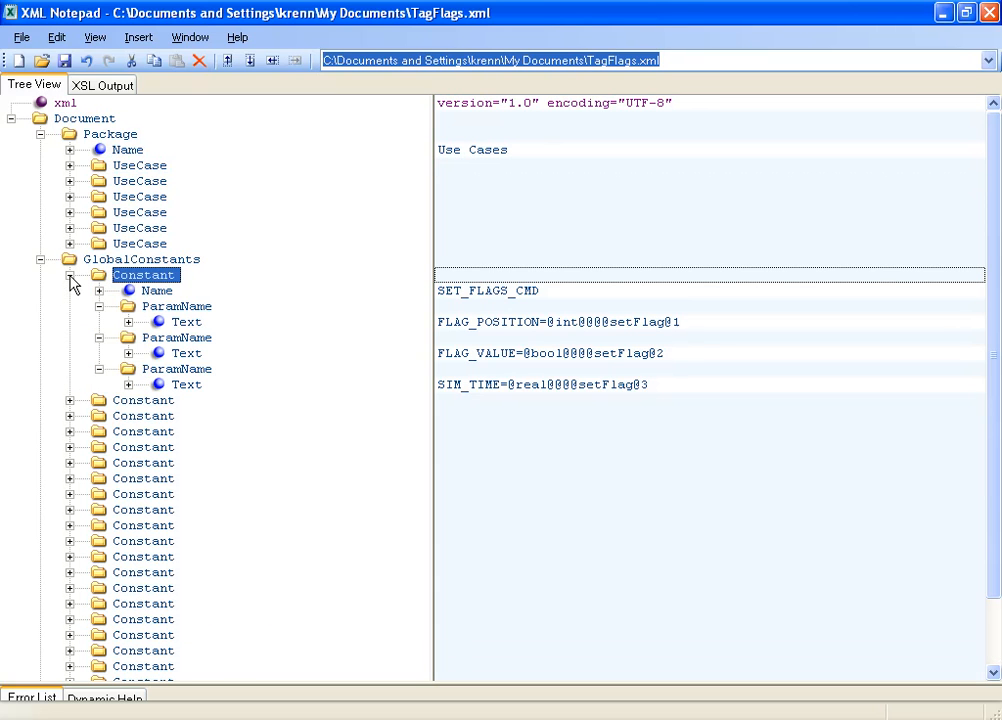
left_click(158, 290)
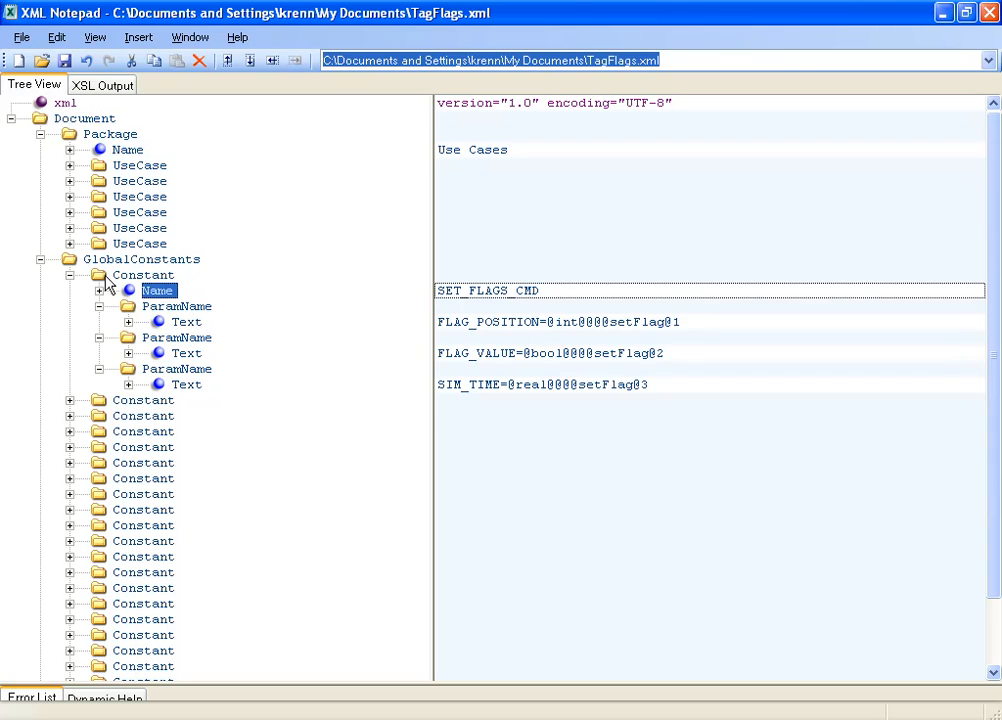
left_click(70, 276)
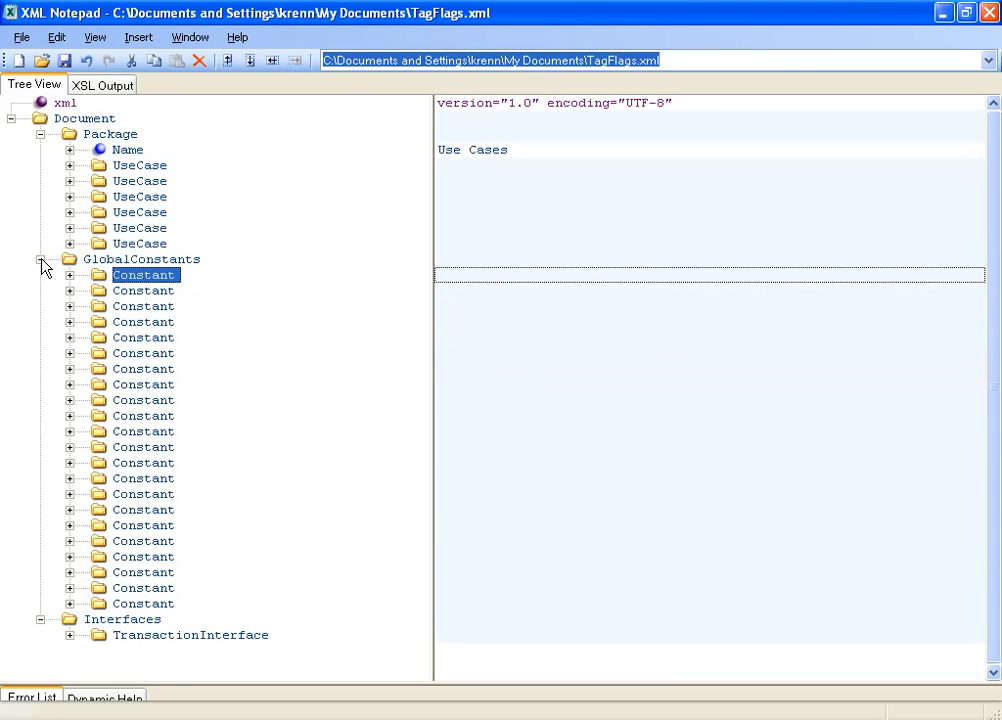
left_click(40, 260)
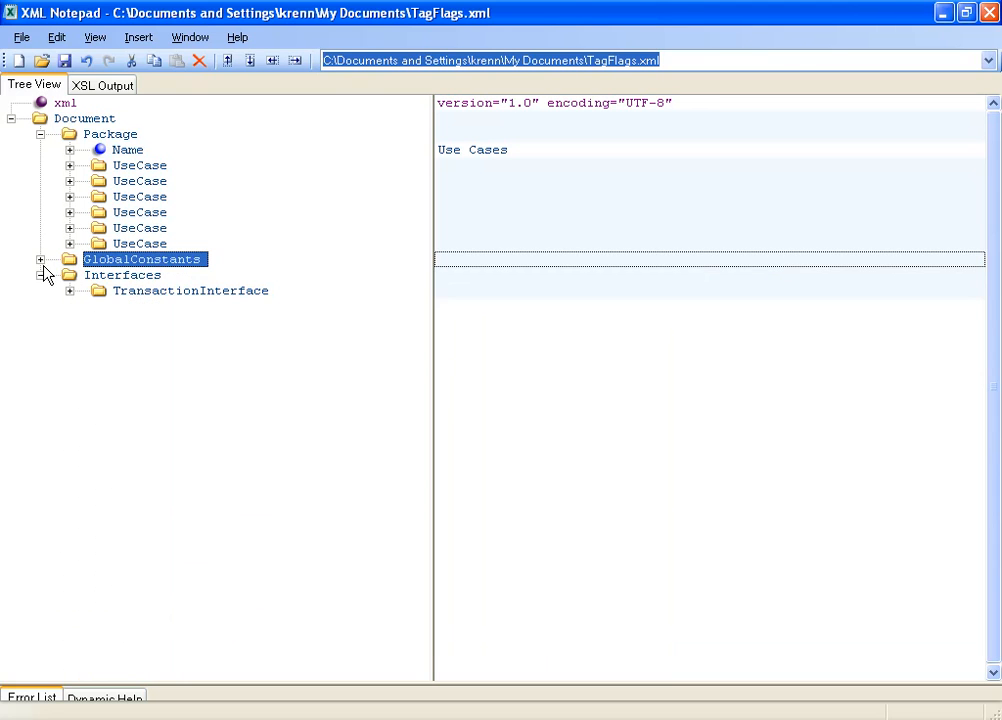
left_click(70, 290)
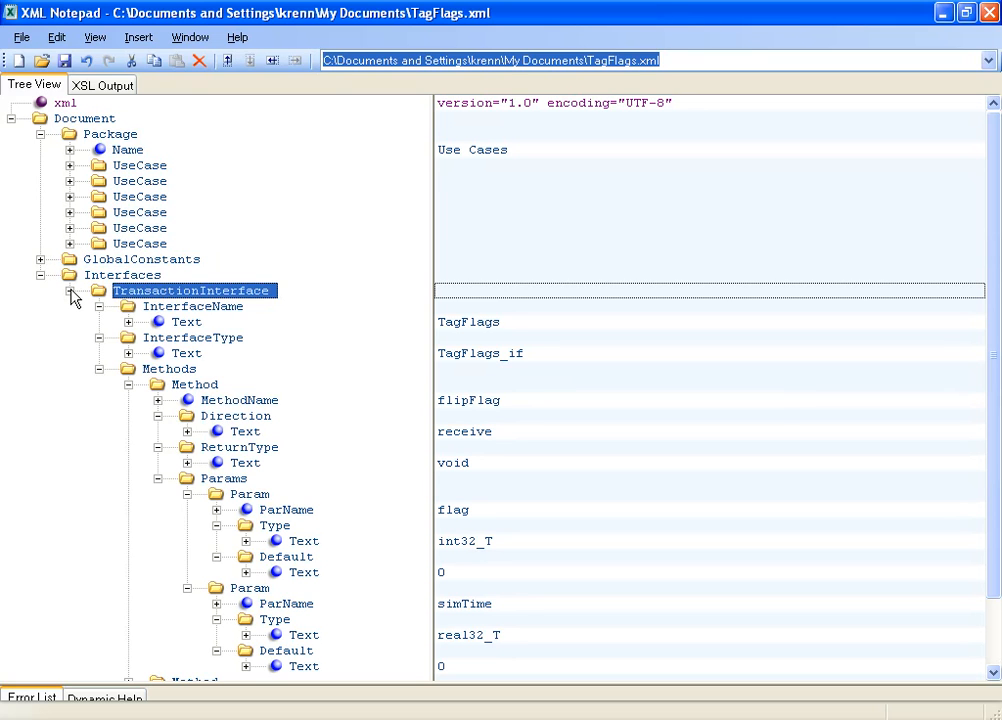
mouse_move(82, 304)
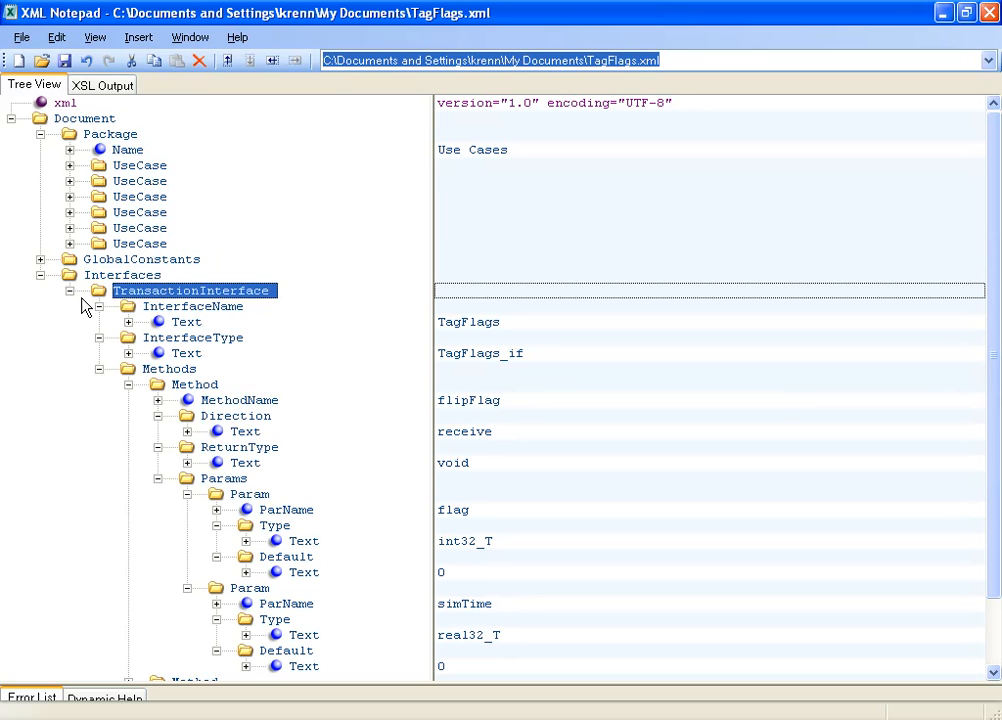
mouse_move(128, 390)
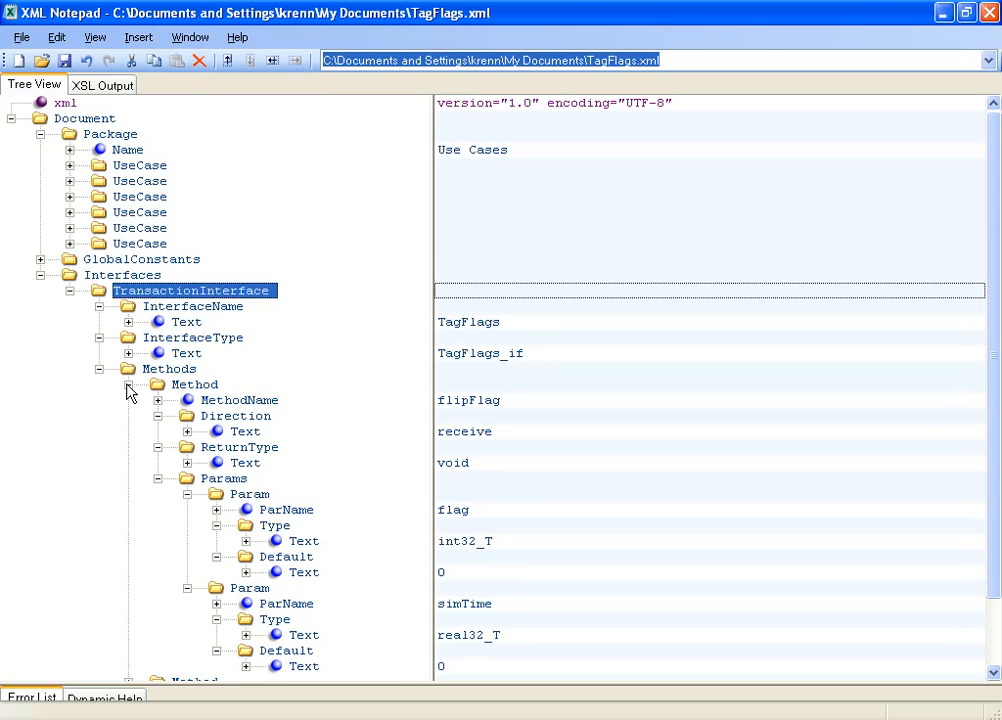